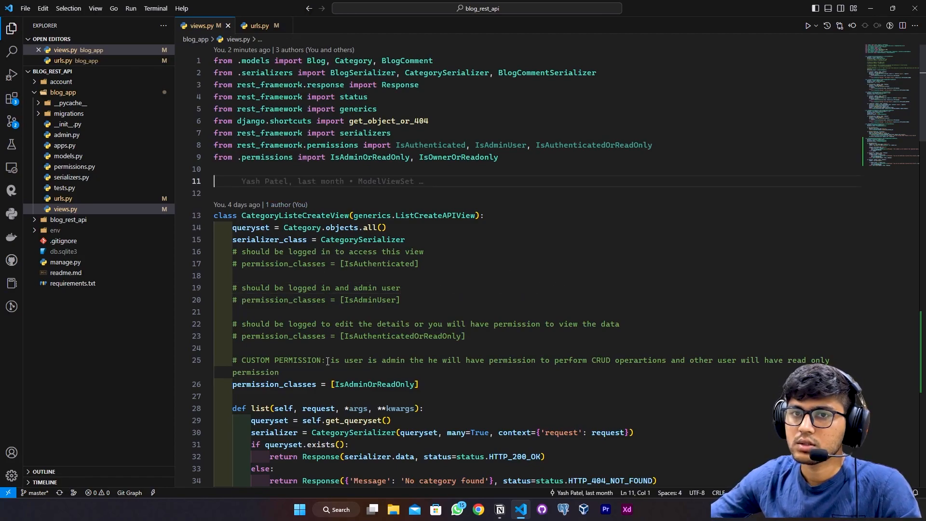
- Remove the commented permission notes in CategoryListeCreateView, leaving permission_classes = [IsAdminOrReadOnly]
{"action": "left_click", "coordinate": [388, 420]}
{"action": "type", "text": " i"}
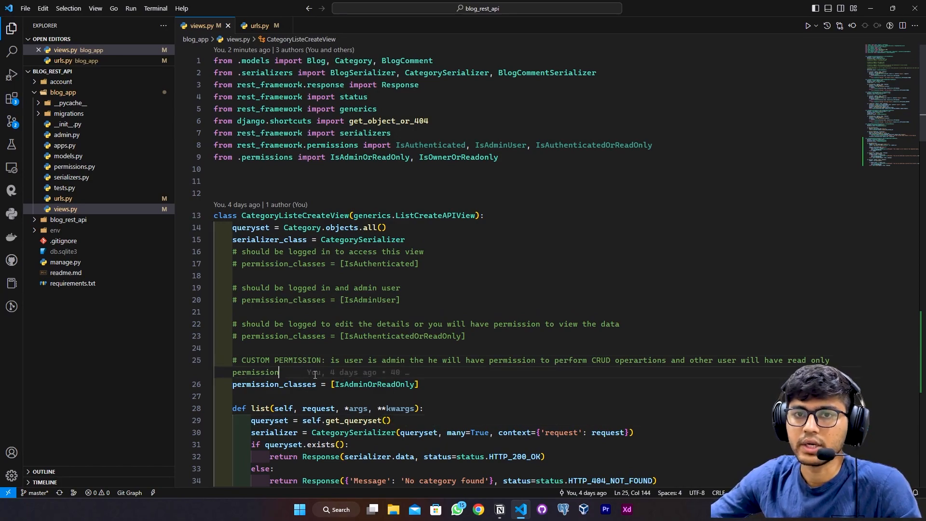
{"action": "double_click", "coordinate": [255, 372]}
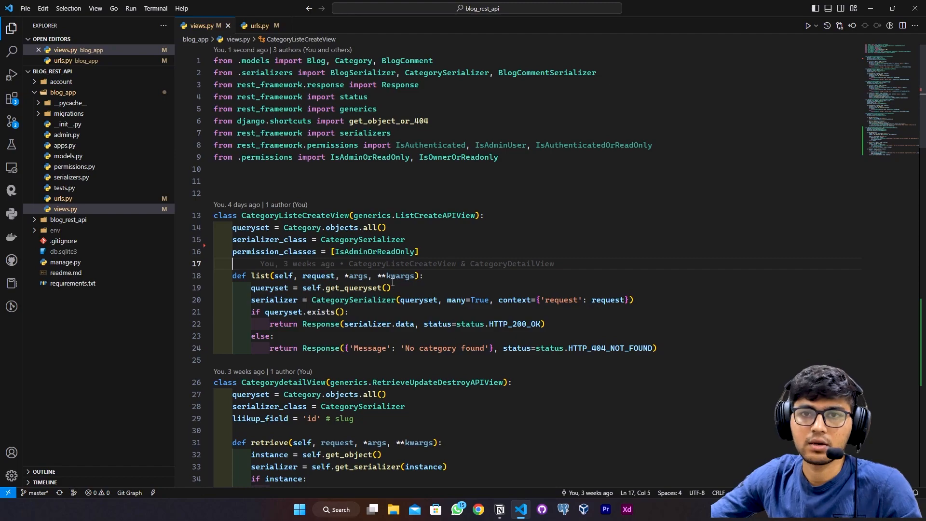
{"action": "mouse_move", "coordinate": [358, 276]}
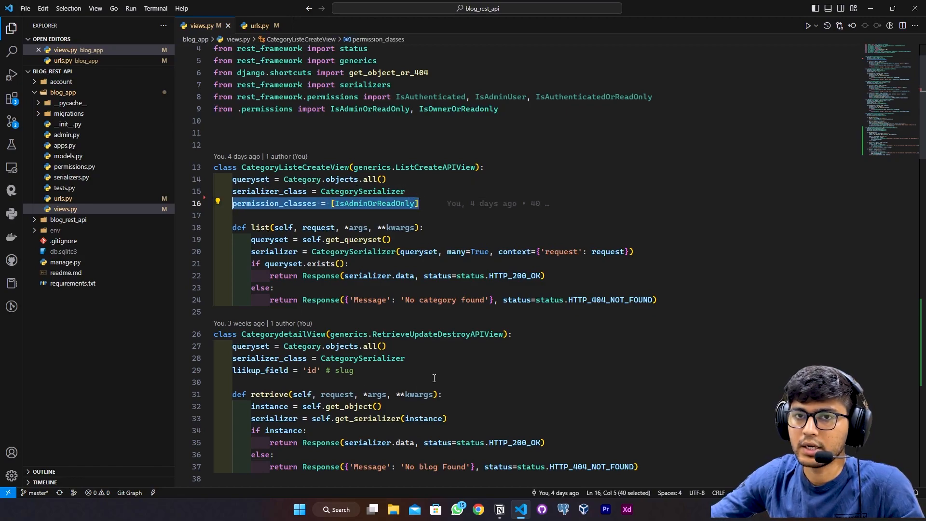
- Add permission_classes = [IsAdminOrReadOnly] to CategorydetailView and start a new line in BlogListCreateView
{"action": "type", "text": "permission_classes = [IsAdminOrReadOnly]"}
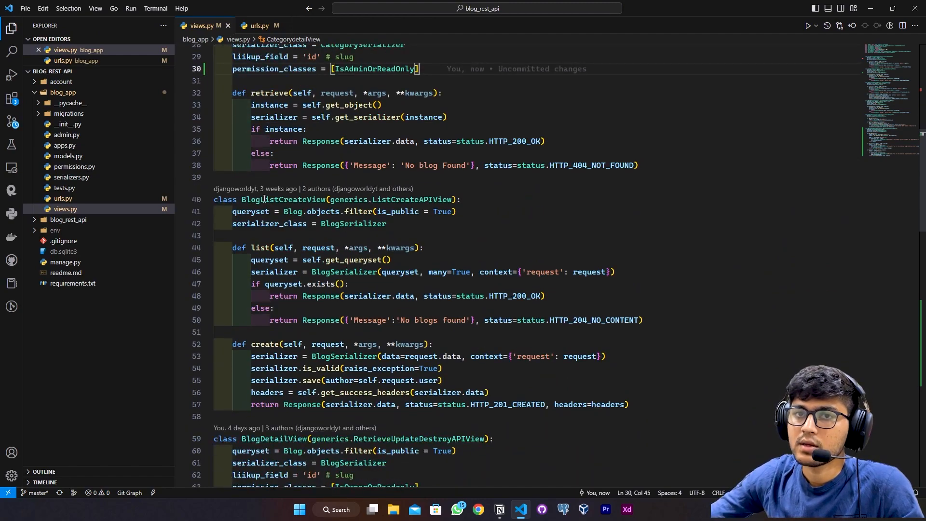
{"action": "double_click", "coordinate": [283, 199]}
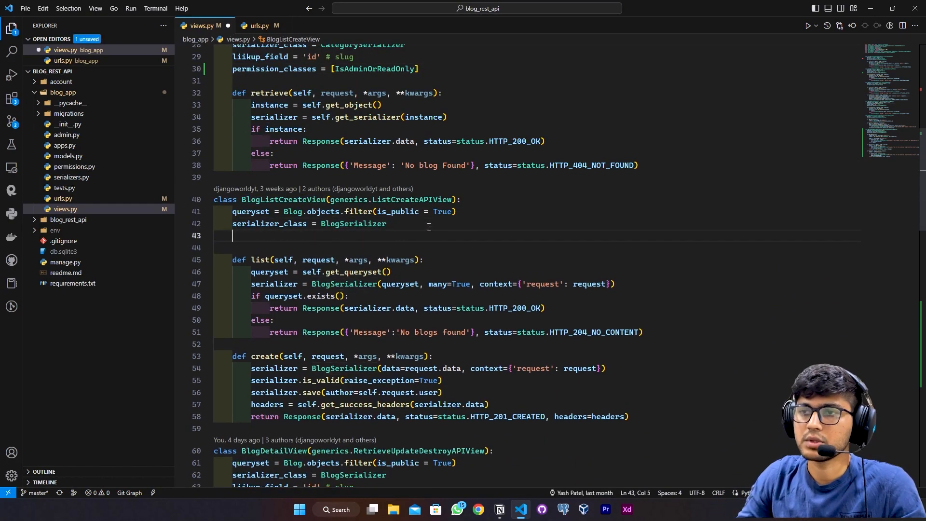
{"action": "type", "text": "prin"}
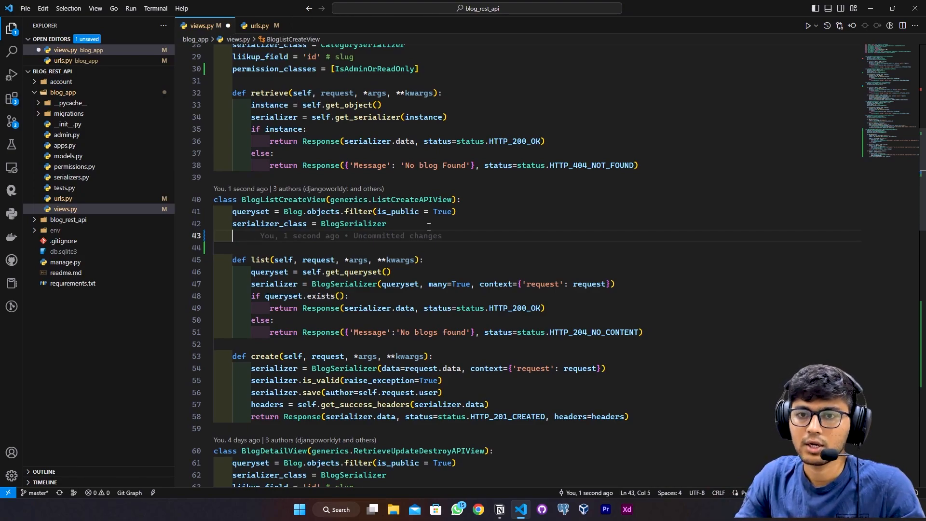
- Set BlogListCreateView's permission_classes to [IsAuthenticatedOrReadOnly] via autocomplete
{"action": "type", "text": "pein"}
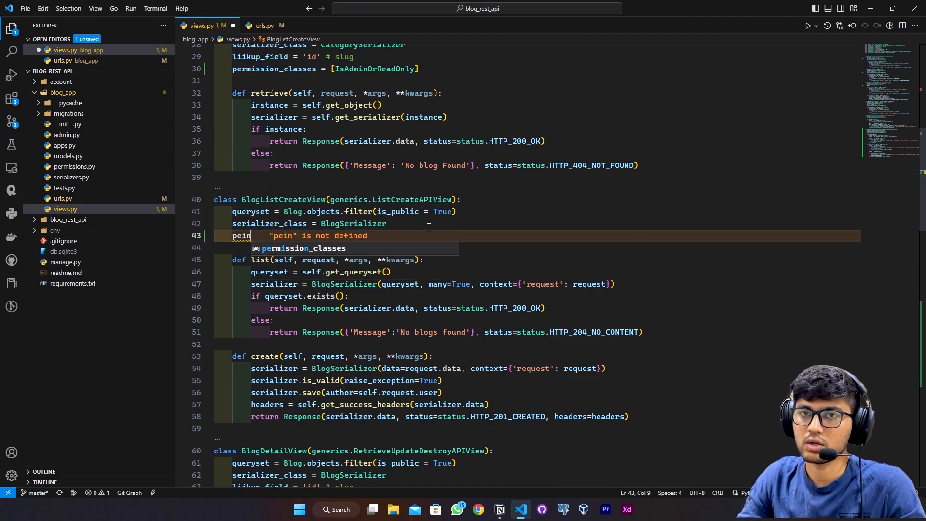
{"action": "type", "text": "permission_classes = []"}
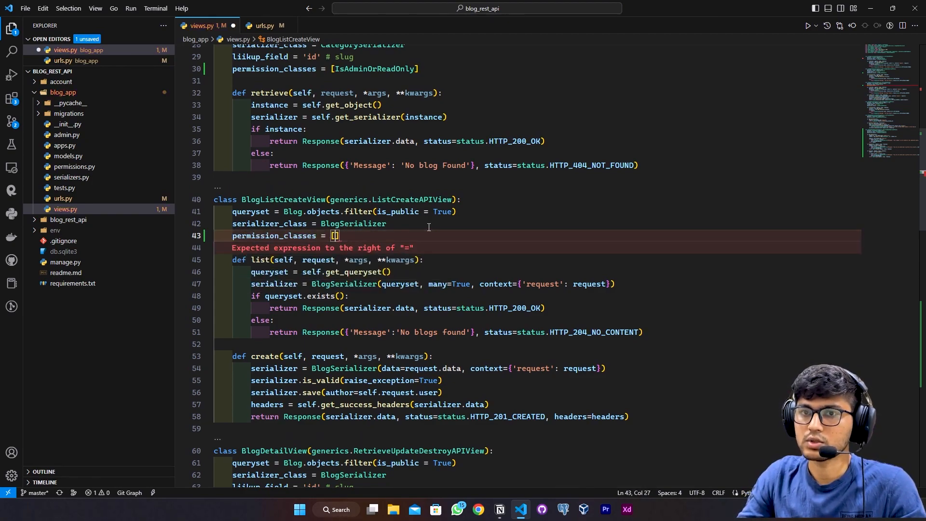
{"action": "type", "text": "IsAuthenticatedOrReadOnly"}
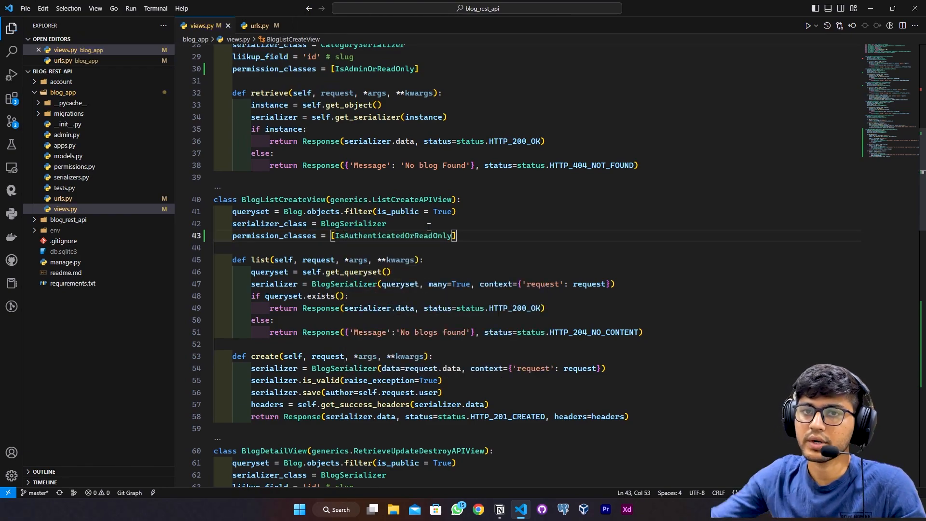
{"action": "scroll", "scroll_direction": "down", "scroll_amount": 3}
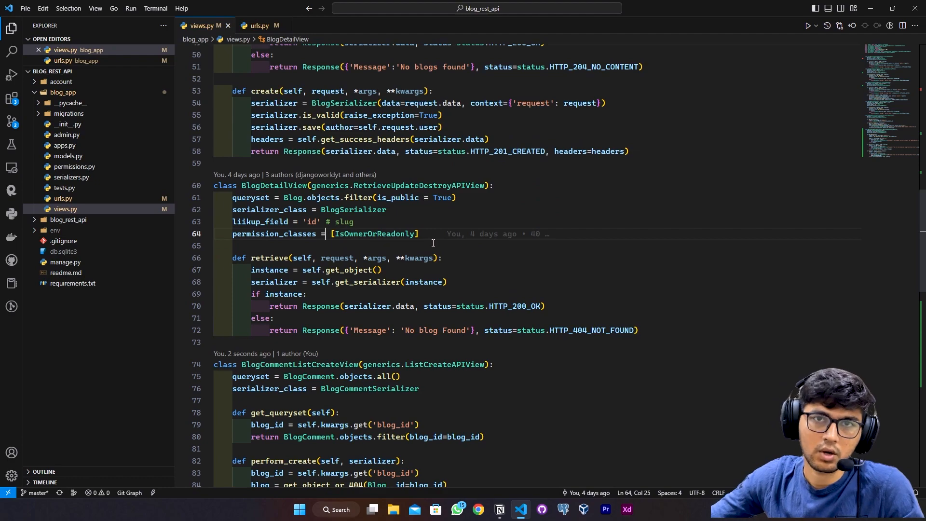
- Add permission_classes = [IsAuthenticated] on the blank line in BlogCommentListCreateView
{"action": "scroll", "scroll_direction": "down", "scroll_amount": 3}
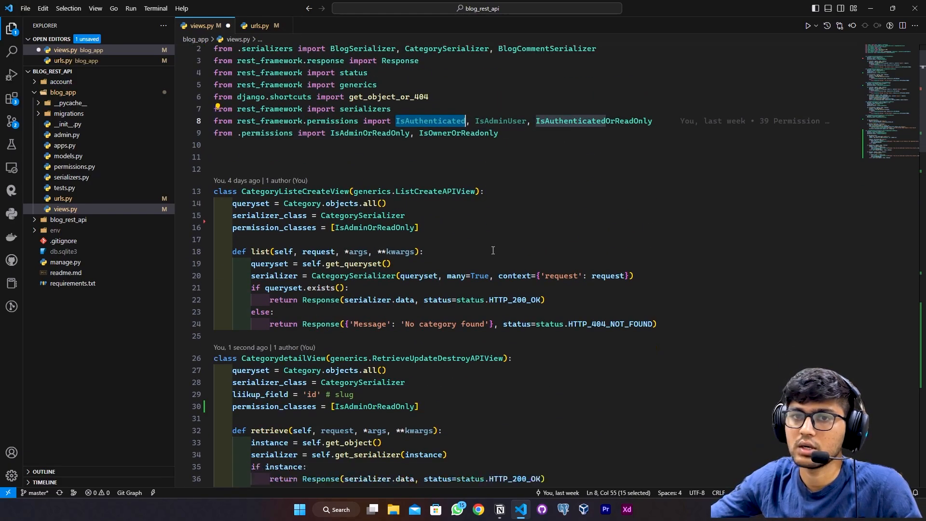
{"action": "scroll", "scroll_direction": "down", "scroll_amount": 3}
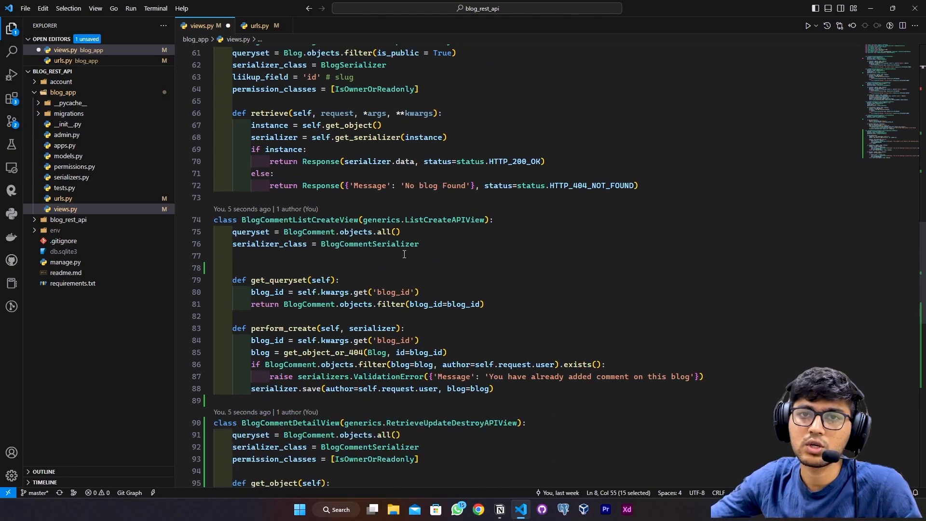
{"action": "left_click", "coordinate": [399, 256]}
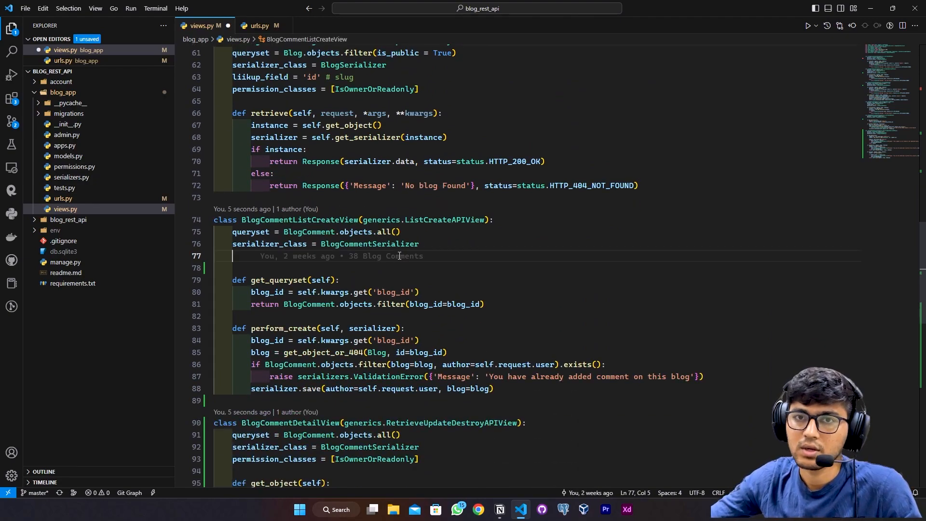
{"action": "mouse_move", "coordinate": [399, 255]}
{"action": "type", "text": "permission_classes ="}
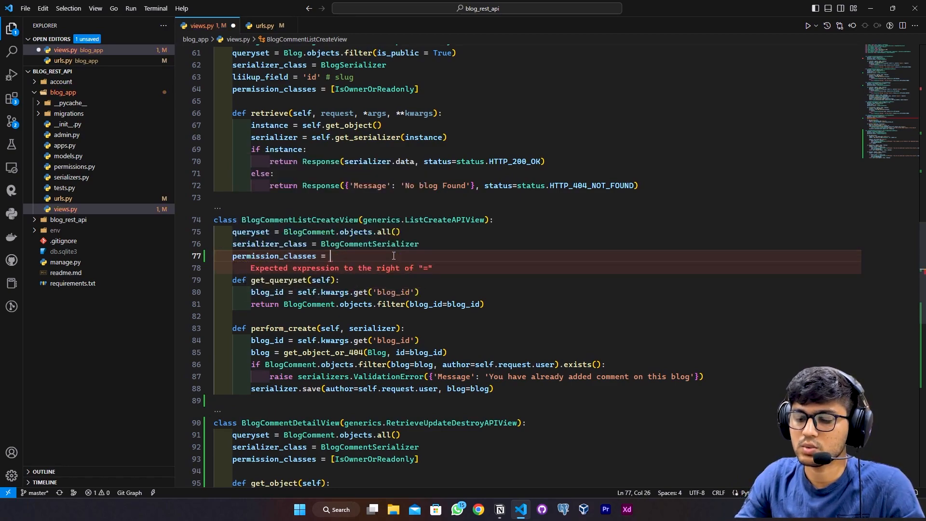
{"action": "type", "text": "[IsAuthenticated]"}
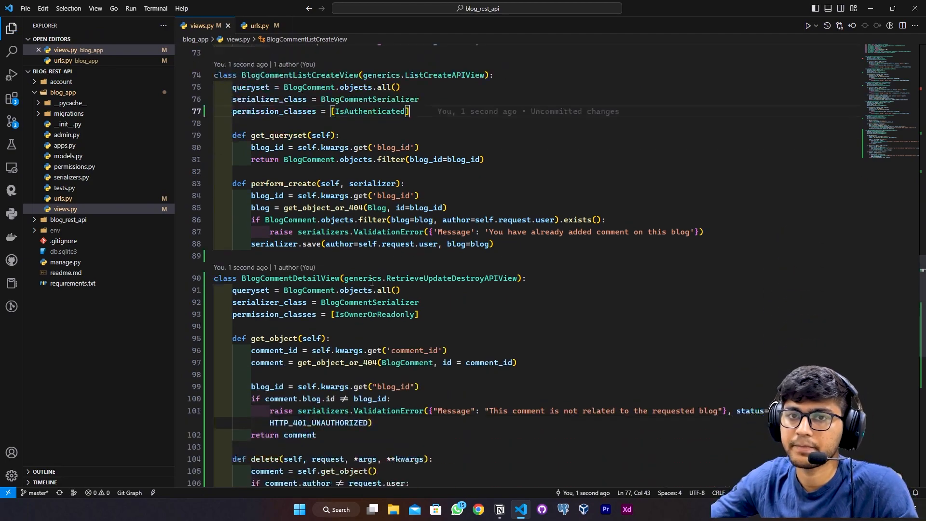
{"action": "double_click", "coordinate": [375, 266]}
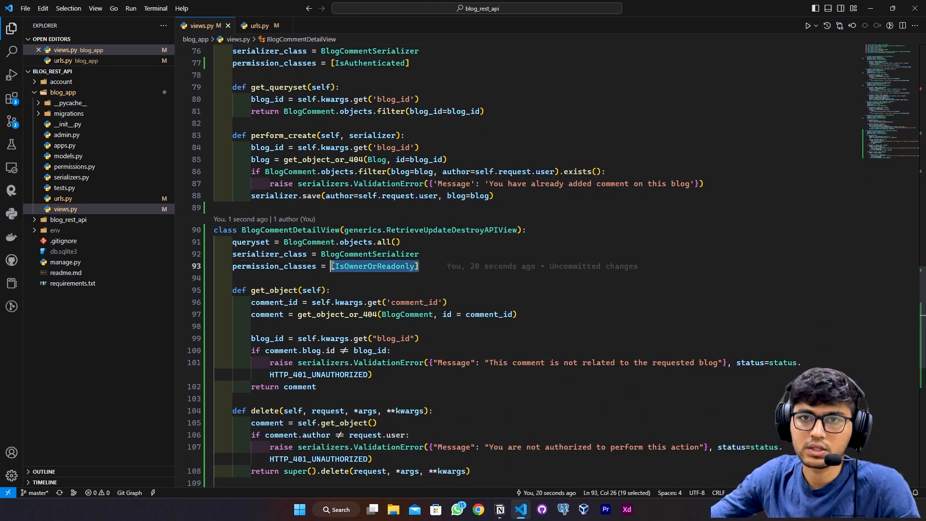